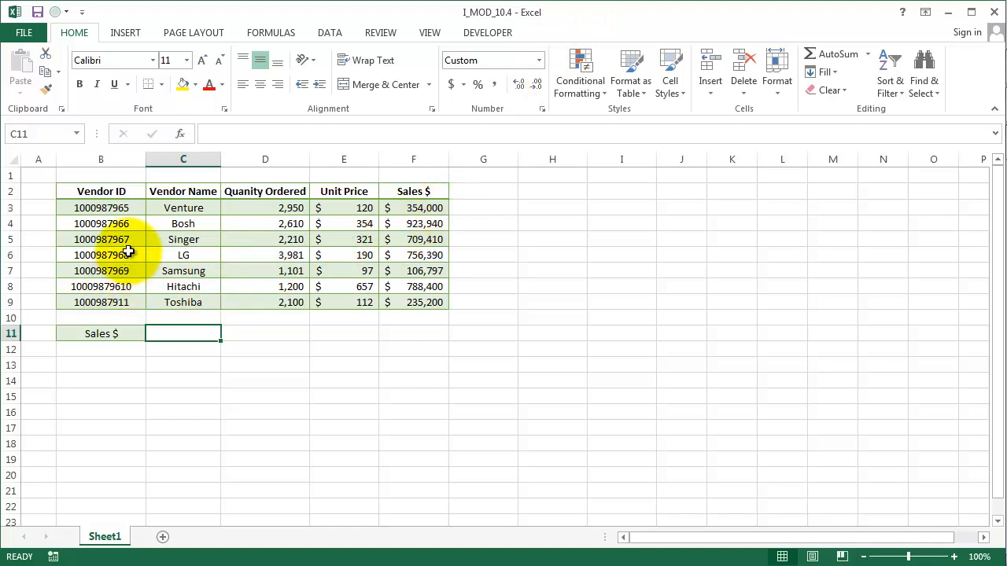
# Step: Review the vendor IDs and the F3 sales formula, then choose C11 for the total
pyautogui.moveTo(101, 207); pyautogui.dragTo(100, 255)
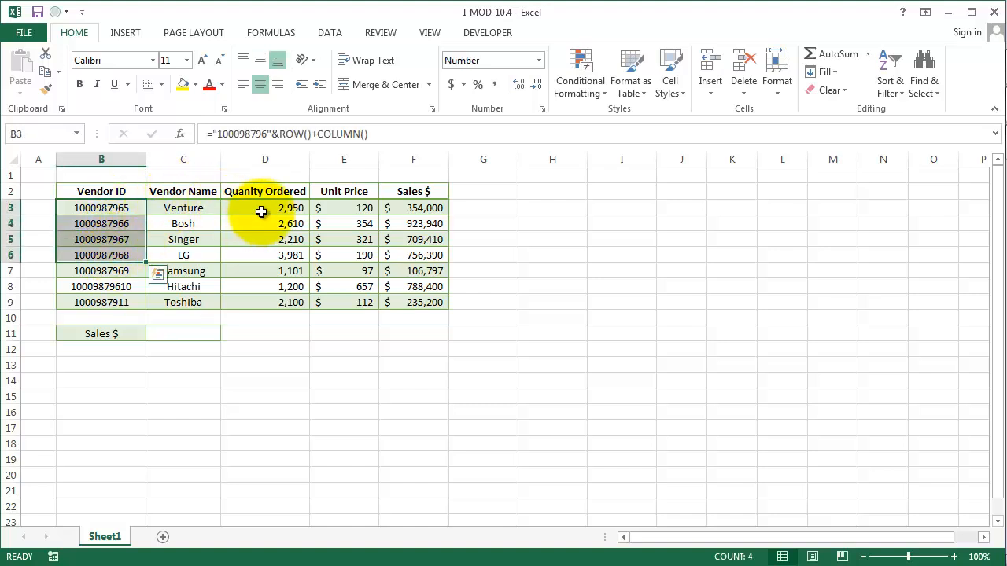
pyautogui.click(414, 208)
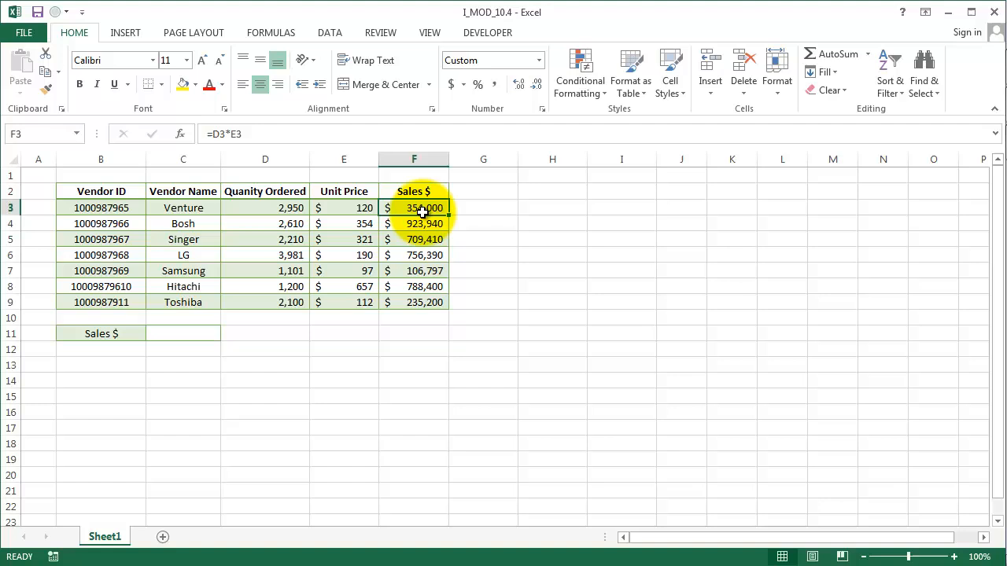
pyautogui.click(183, 334)
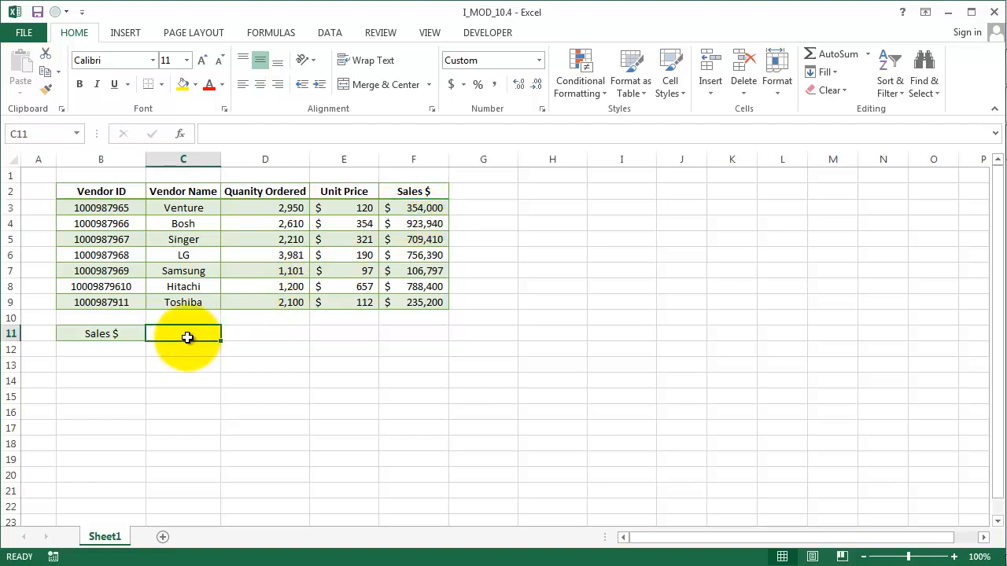
# Step: Begin an HLOOKUP in C11 using B11 as lookup value over B2:F9 with row index 2
pyautogui.write('=HLO')
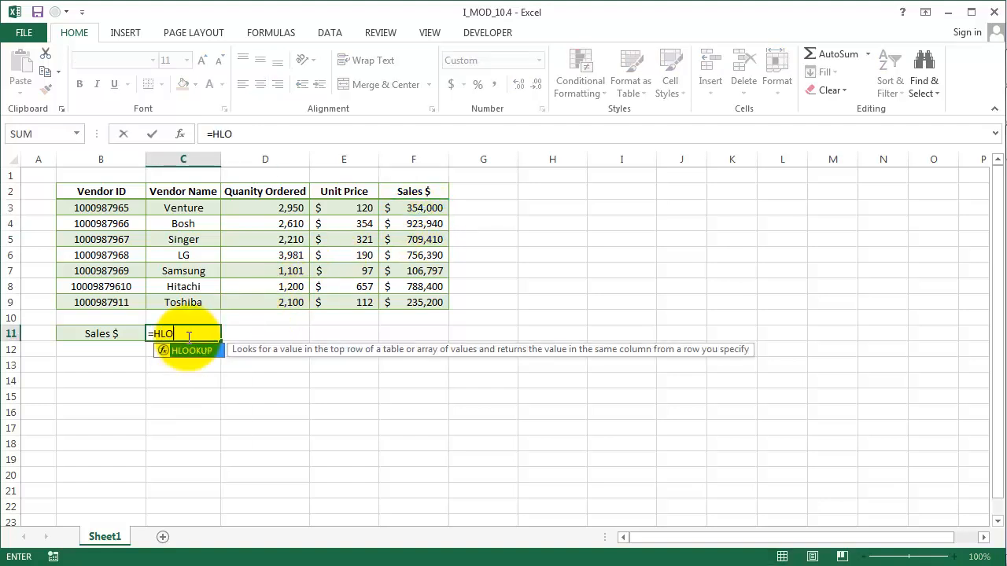
pyautogui.write('OKUP(')
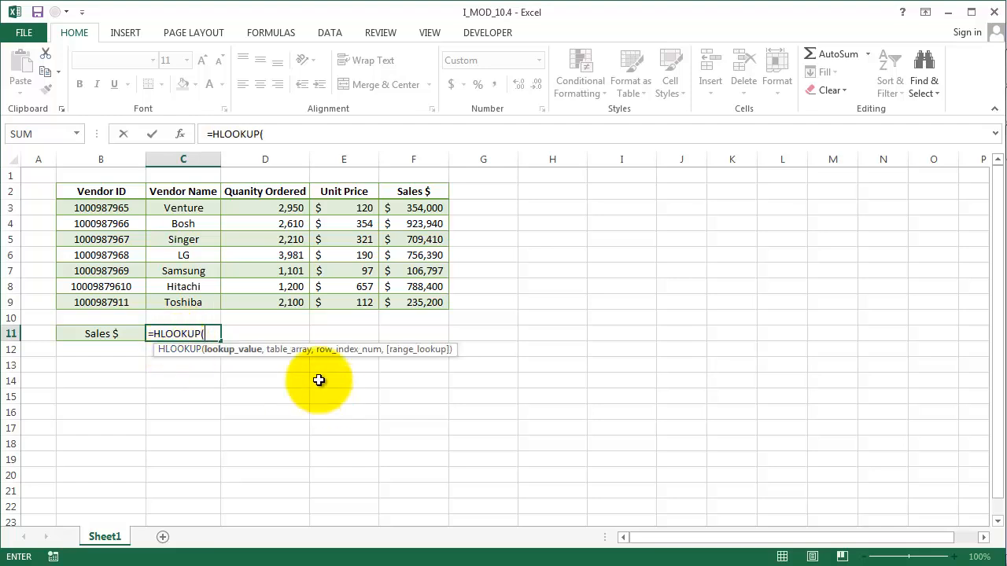
pyautogui.moveTo(224, 358)
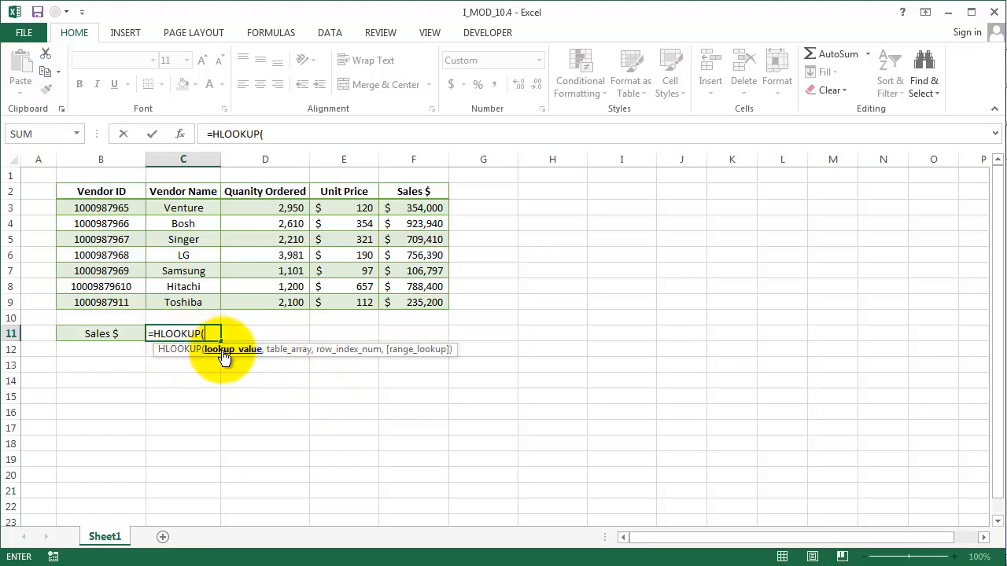
pyautogui.click(101, 334)
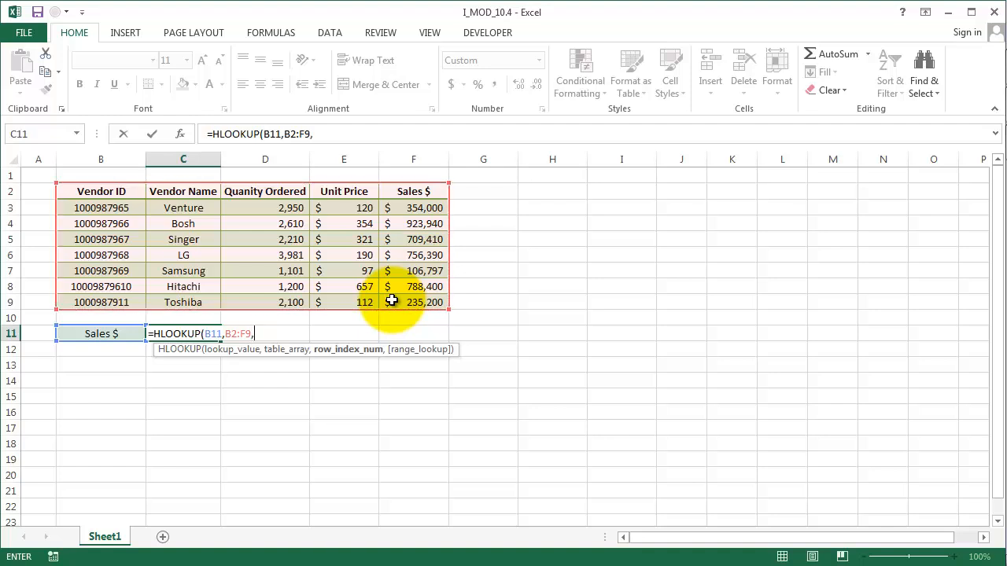
pyautogui.write('2')
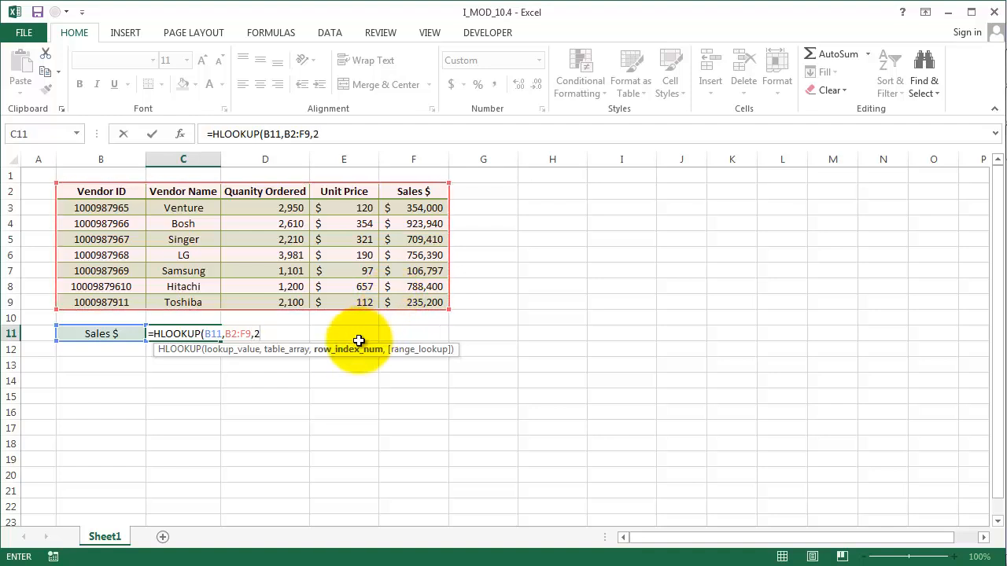
pyautogui.write(',')
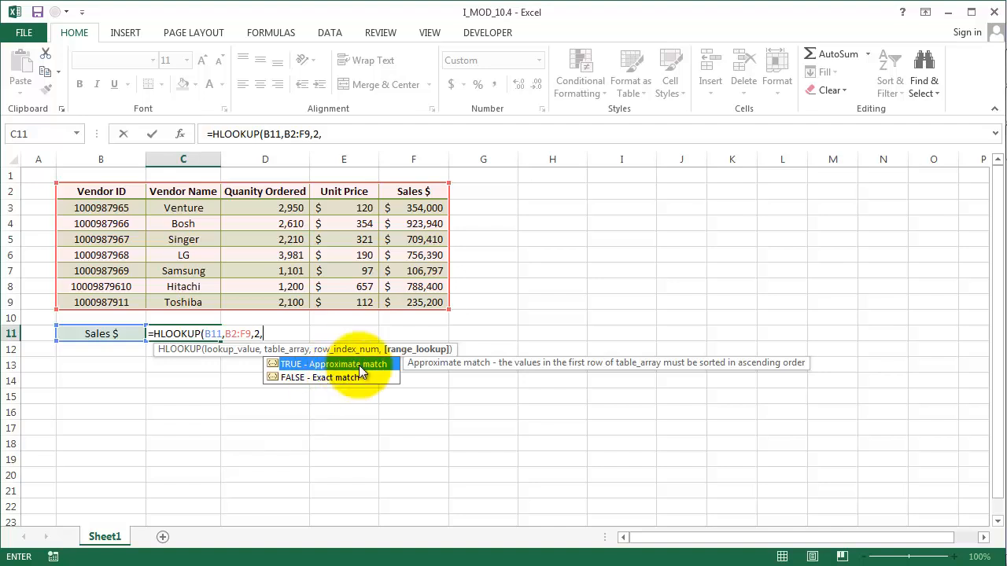
pyautogui.moveTo(392, 372)
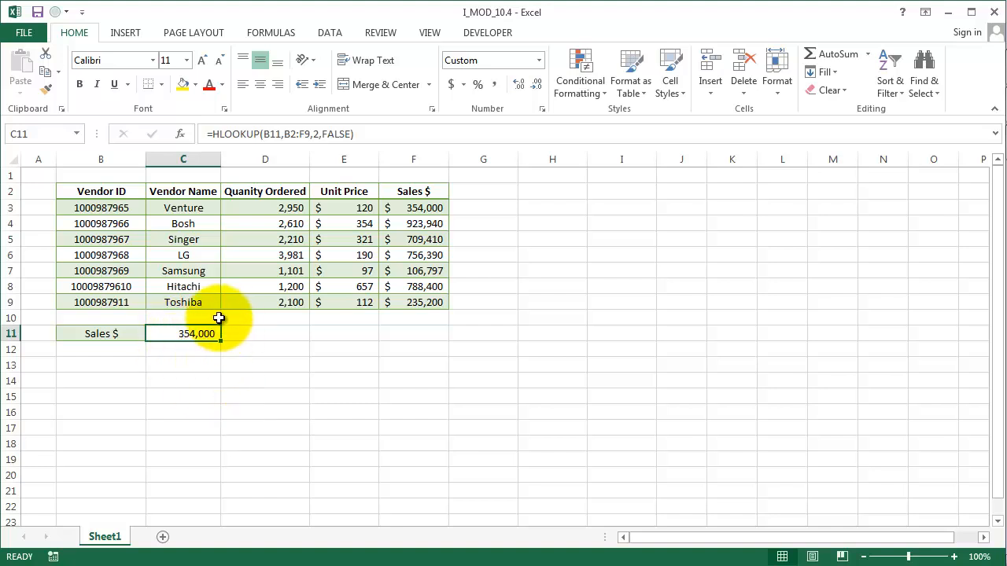
pyautogui.moveTo(313, 134)
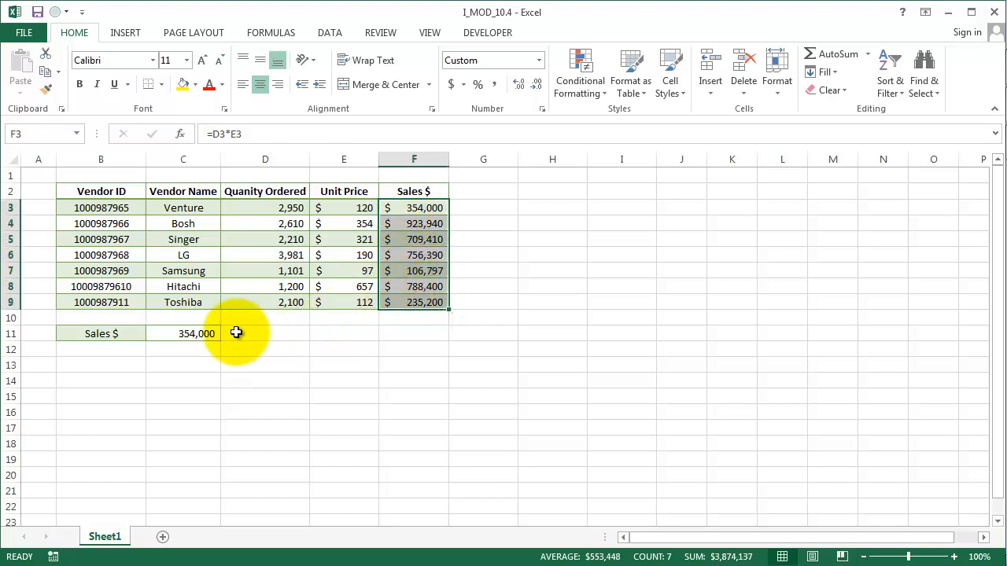
# Step: Replace the row index 2 in C11's HLOOKUP with the array constant {2,3,4,5,6,7,8}
pyautogui.click(197, 334)
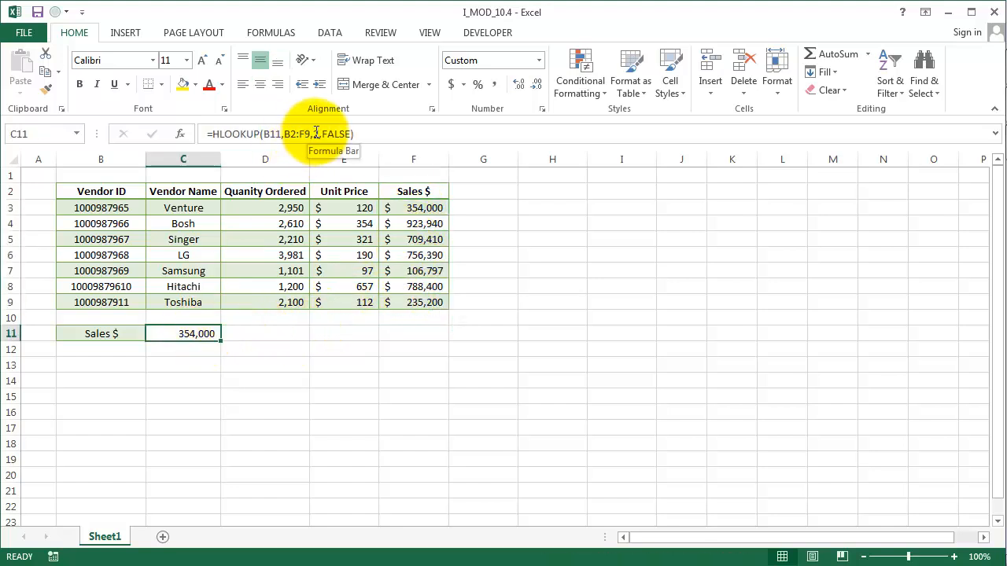
pyautogui.doubleClick(183, 333)
pyautogui.write('{')
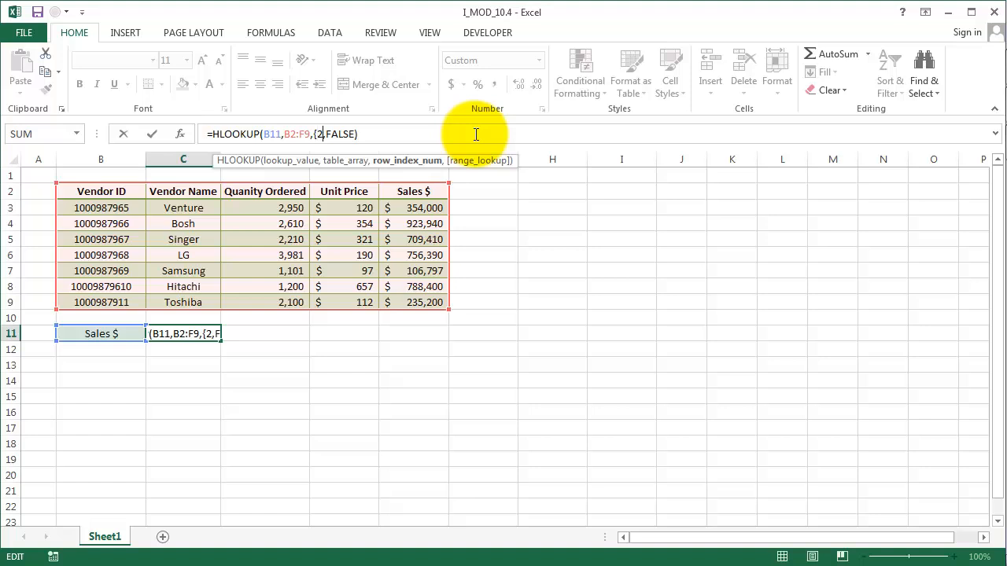
pyautogui.write(',')
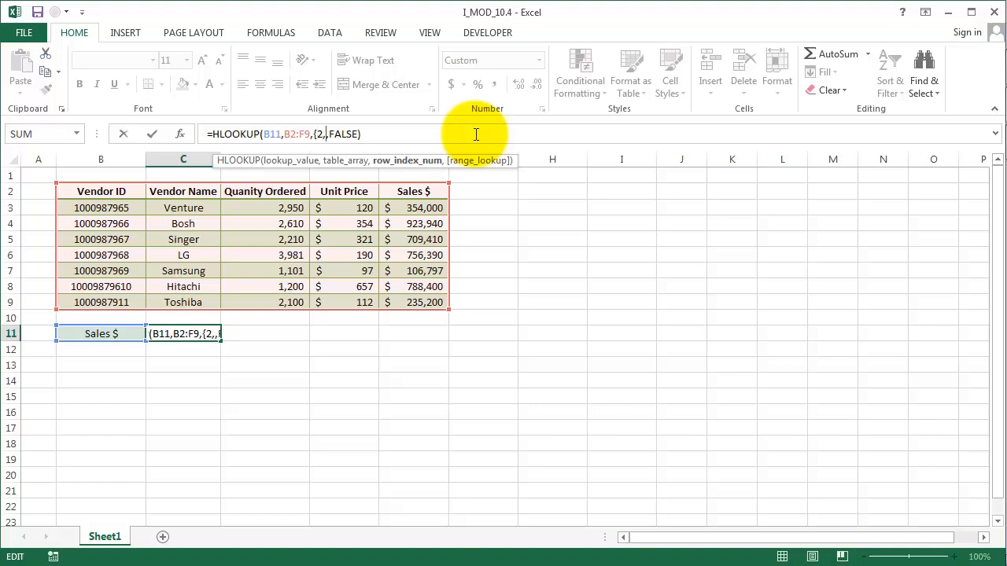
pyautogui.write('3')
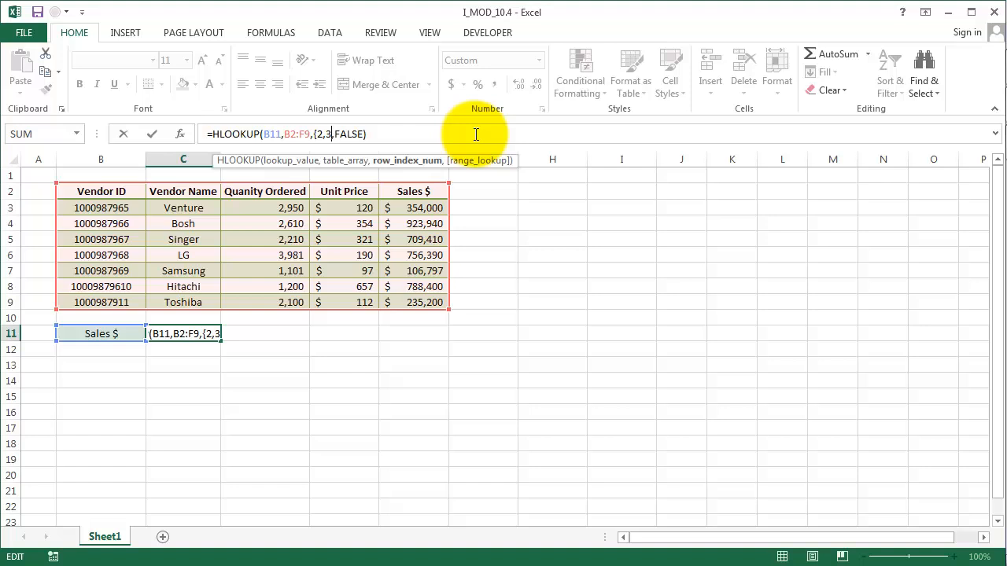
pyautogui.write(',4,5,')
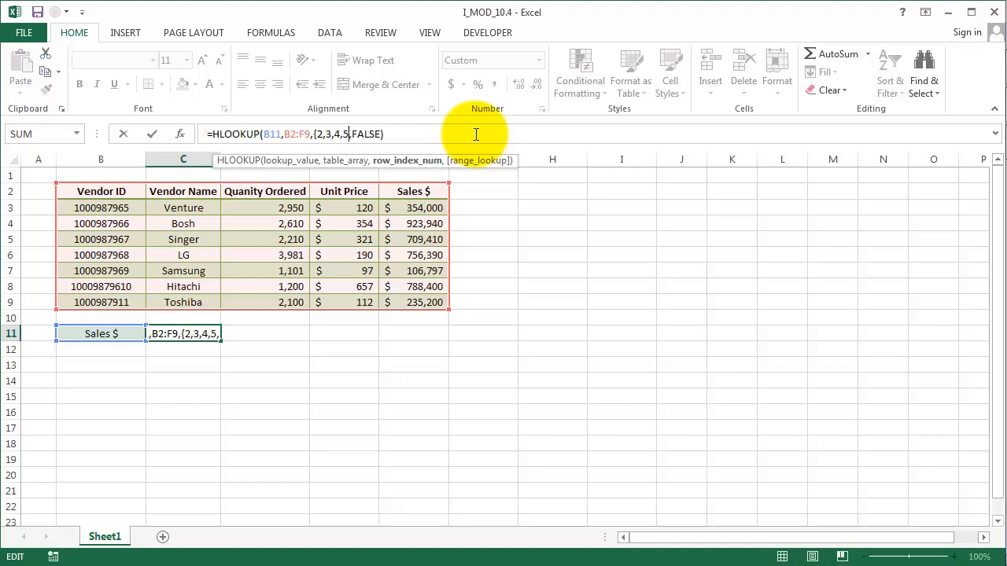
pyautogui.write('6,7,,')
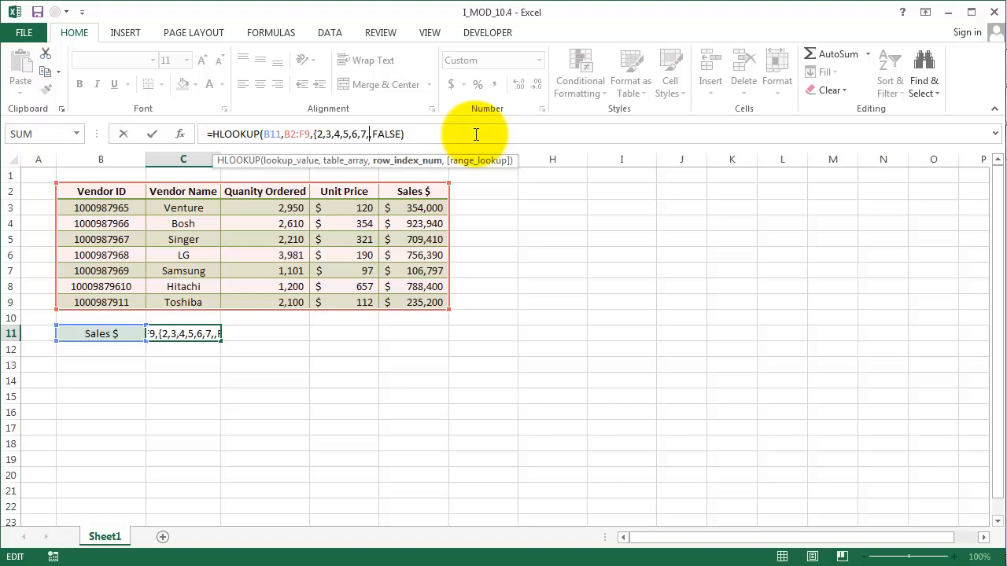
pyautogui.write('8}')
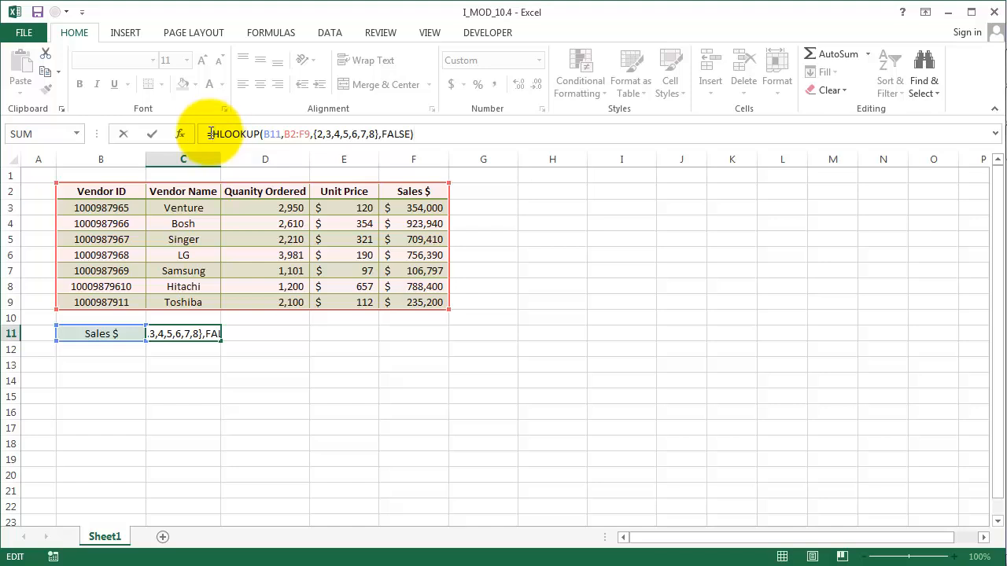
pyautogui.write('SUMPRODU')
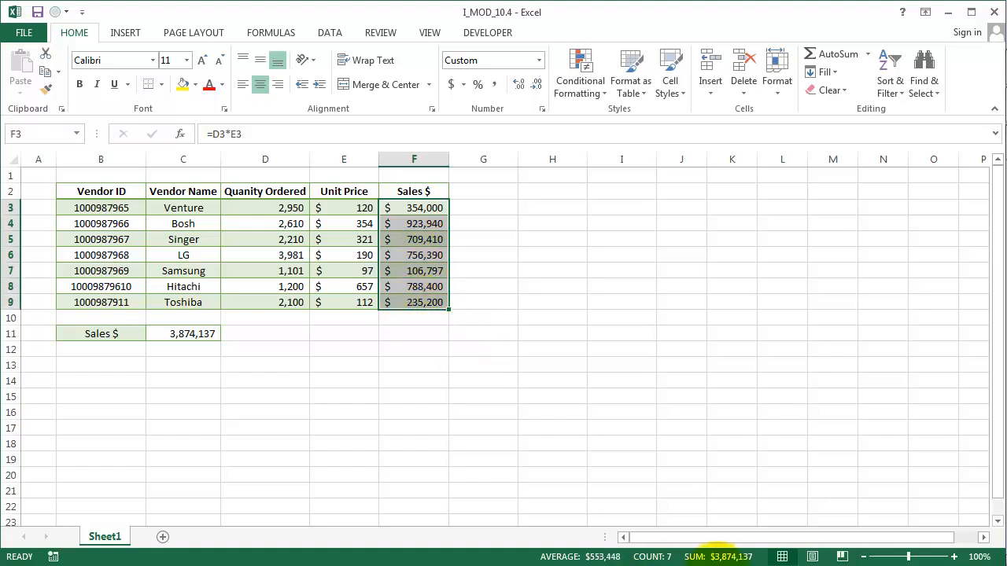
pyautogui.moveTo(717, 557)
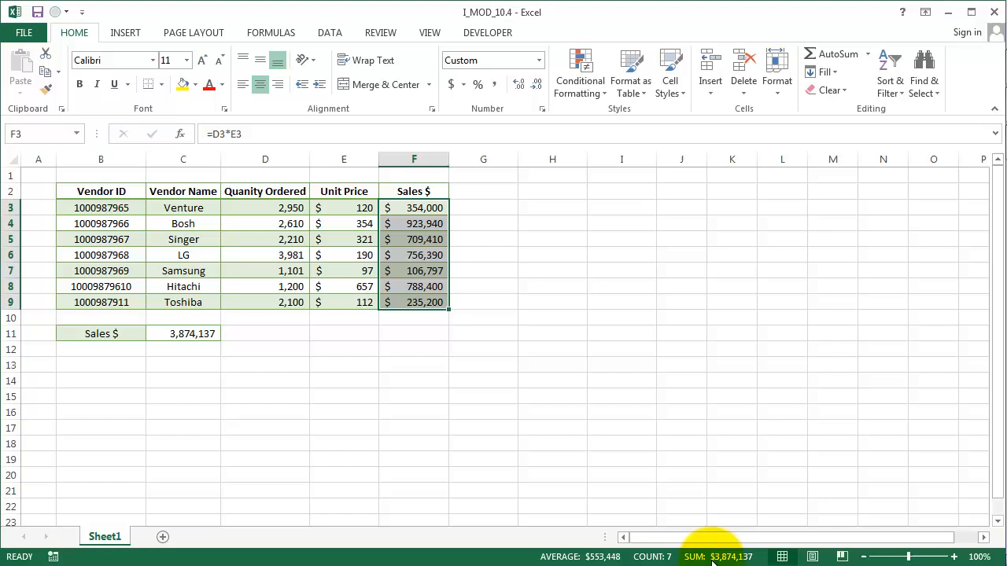
pyautogui.click(192, 333)
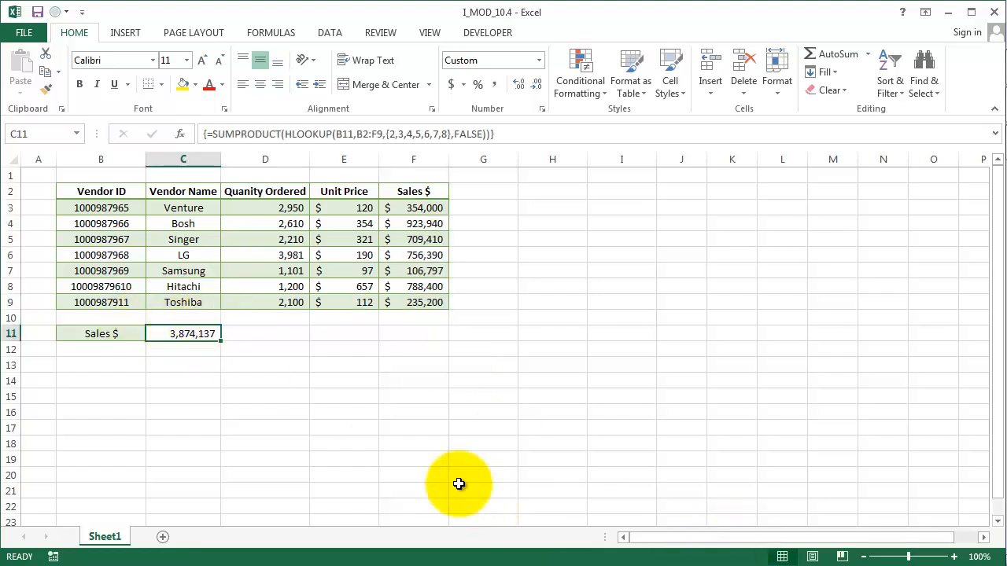
pyautogui.moveTo(358, 415)
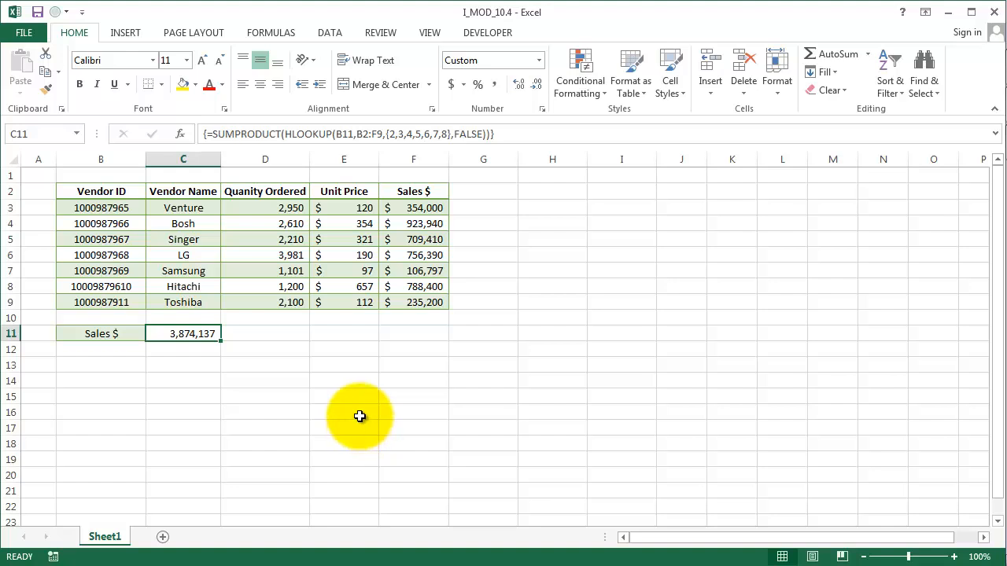
pyautogui.moveTo(352, 394)
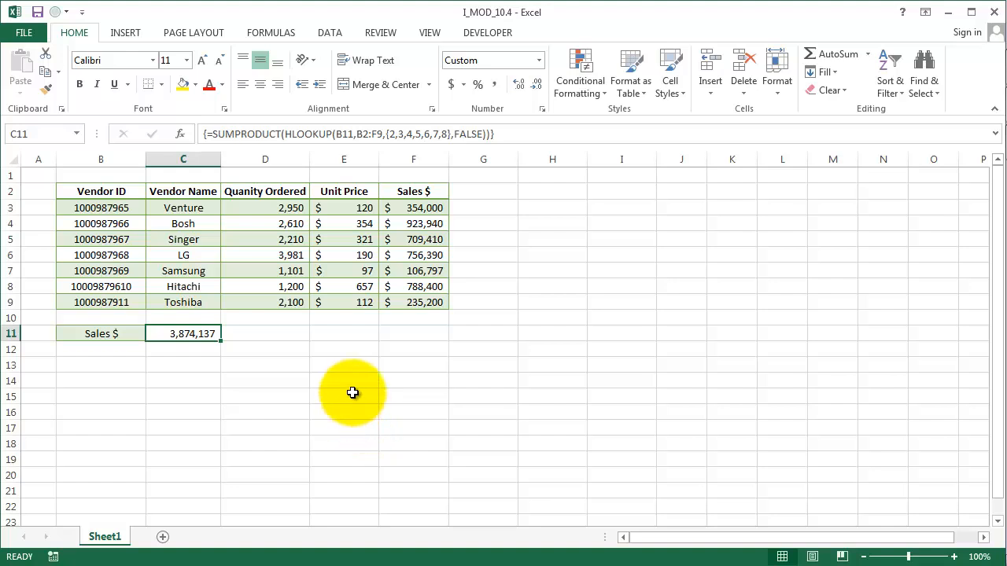